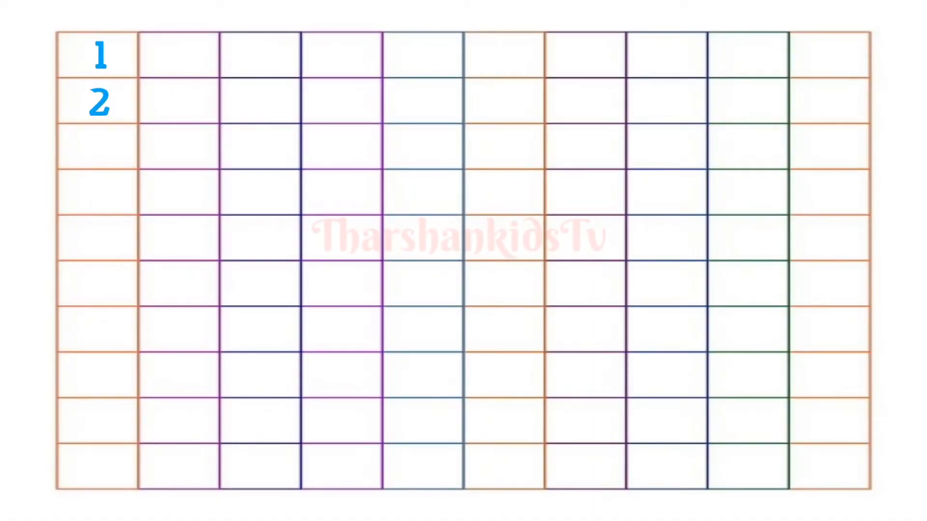
- Fill the first two grid columns with the numbers 1 to 20
text(3)
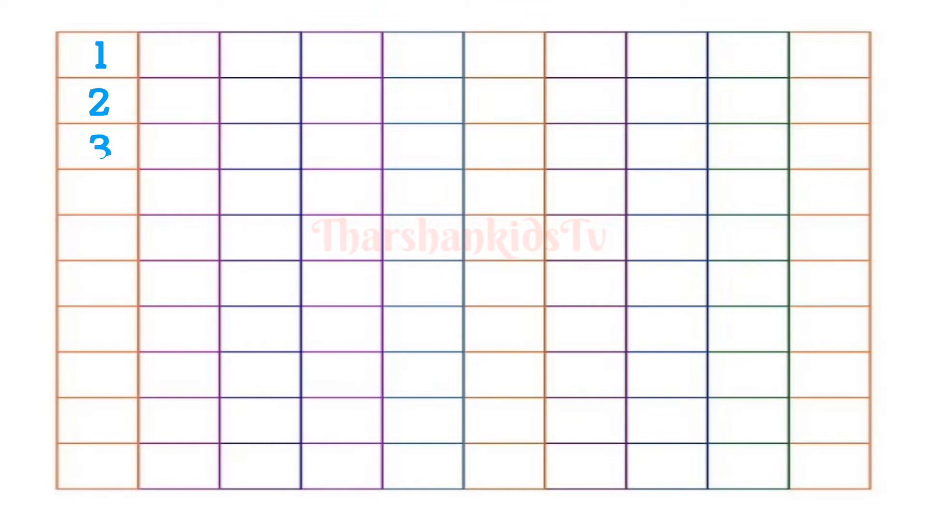
text(4)
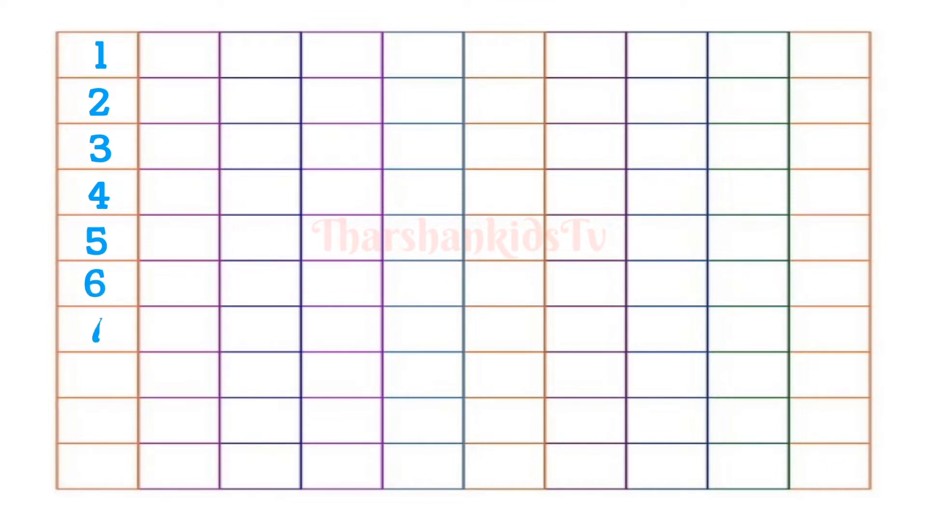
text(7)
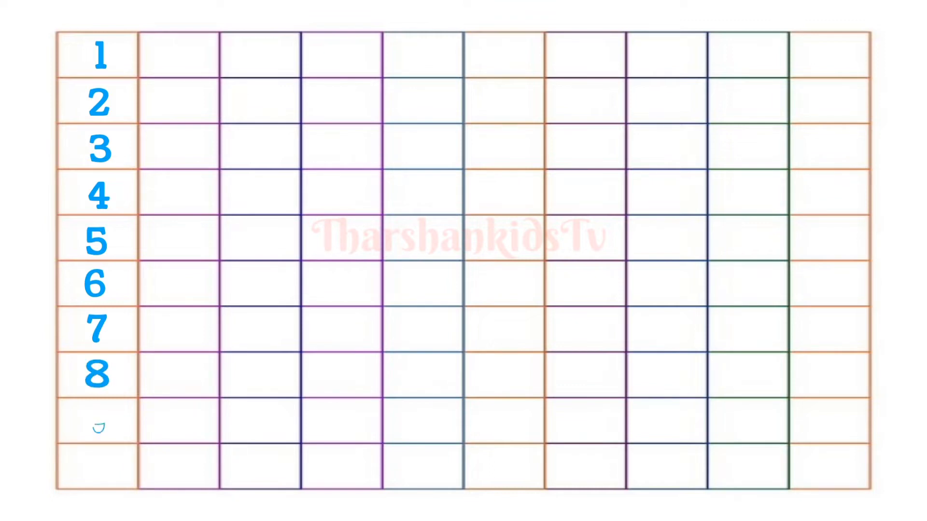
text(9)
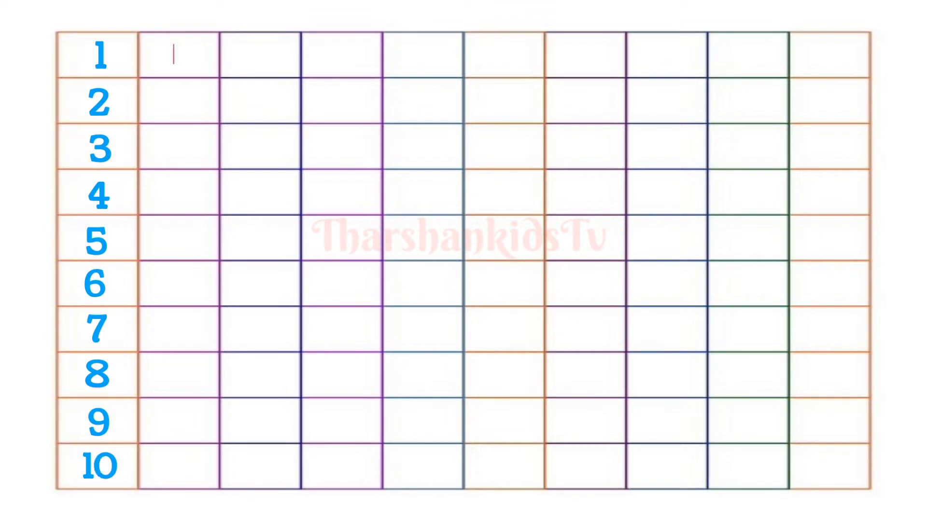
text(11)
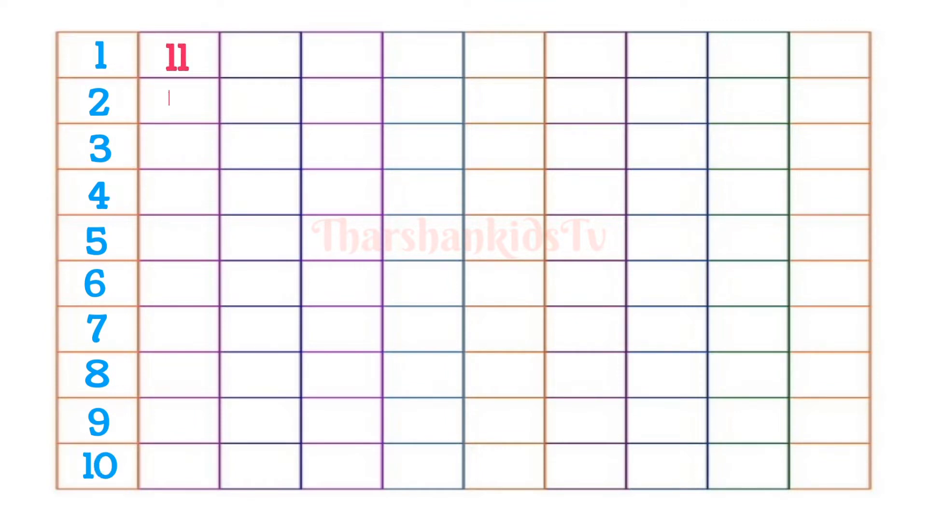
text(12)
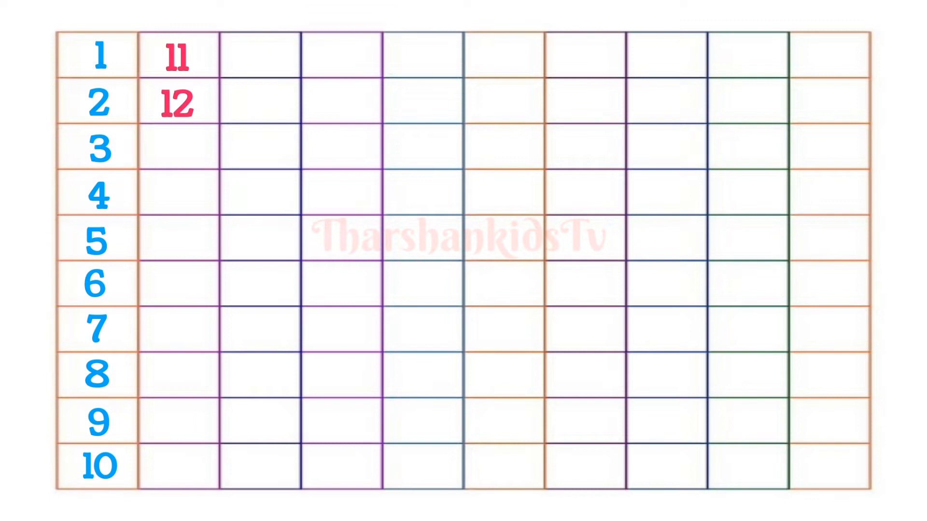
text(13)
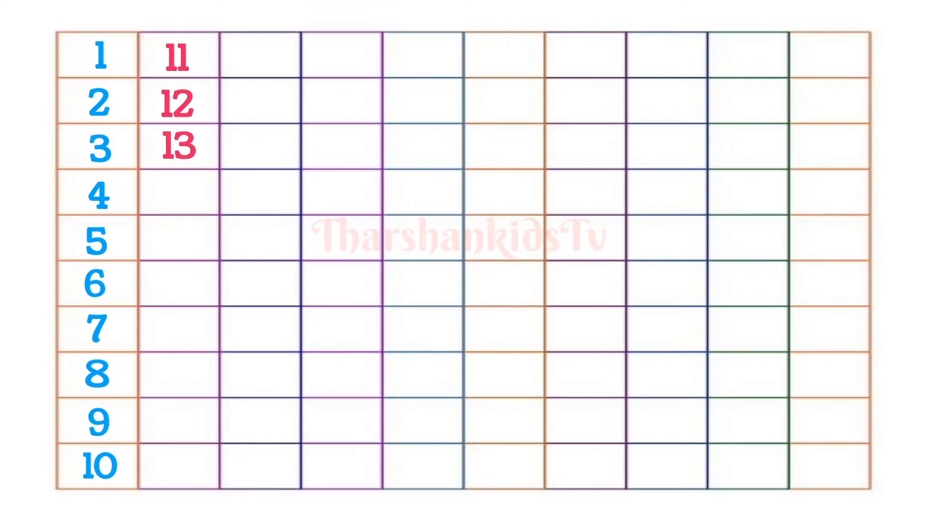
text(14)
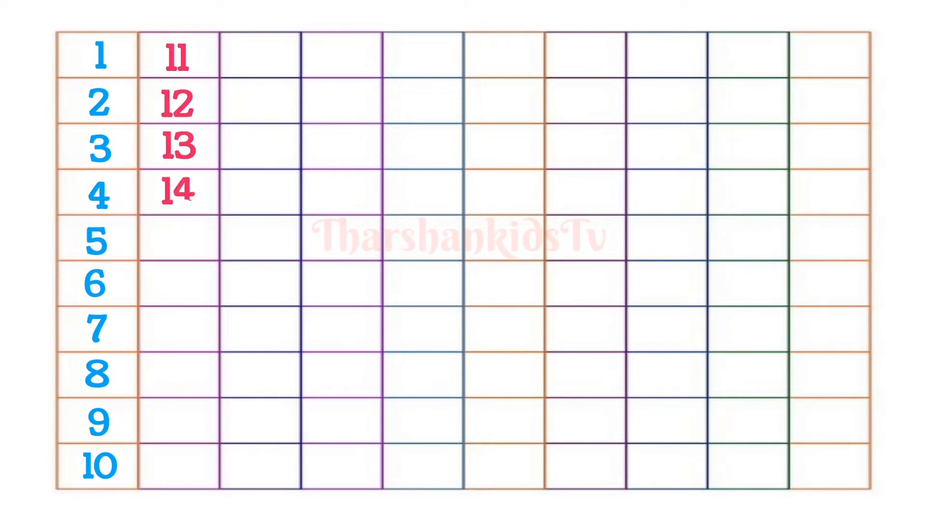
text(15)
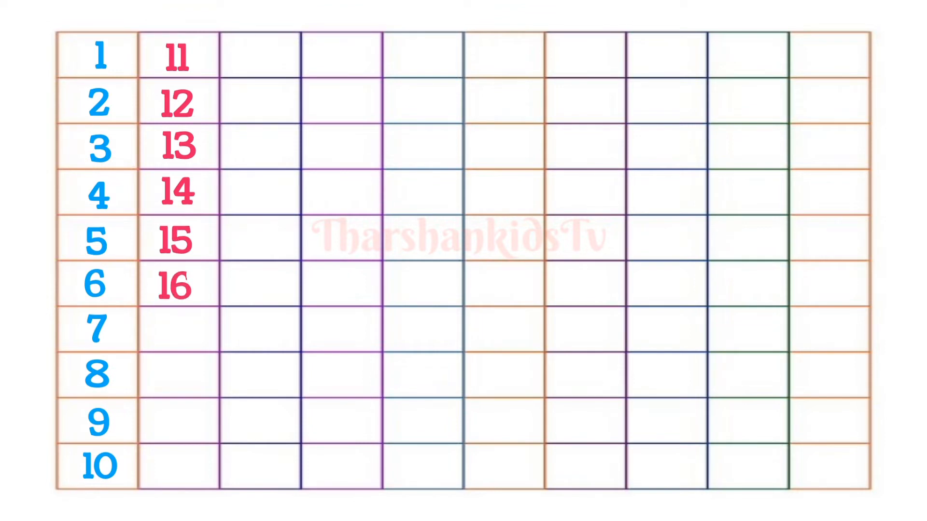
text(17)
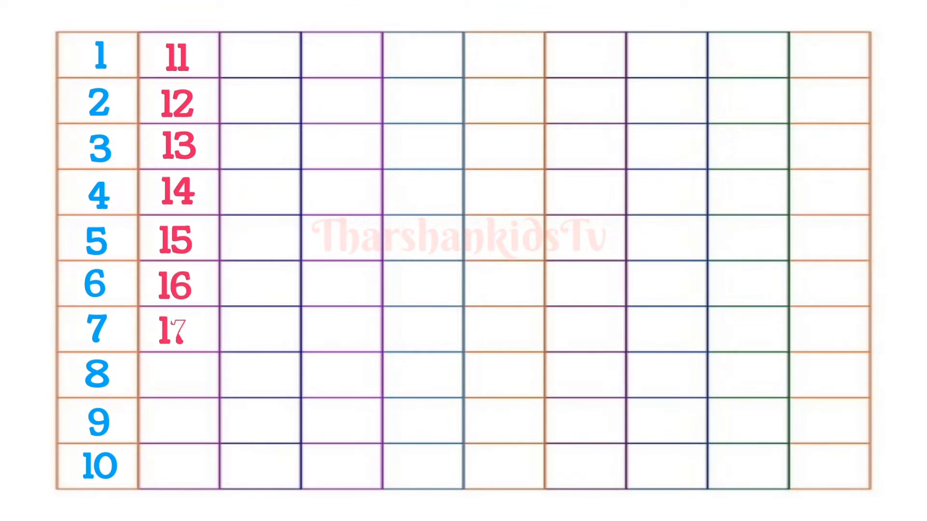
text(18)
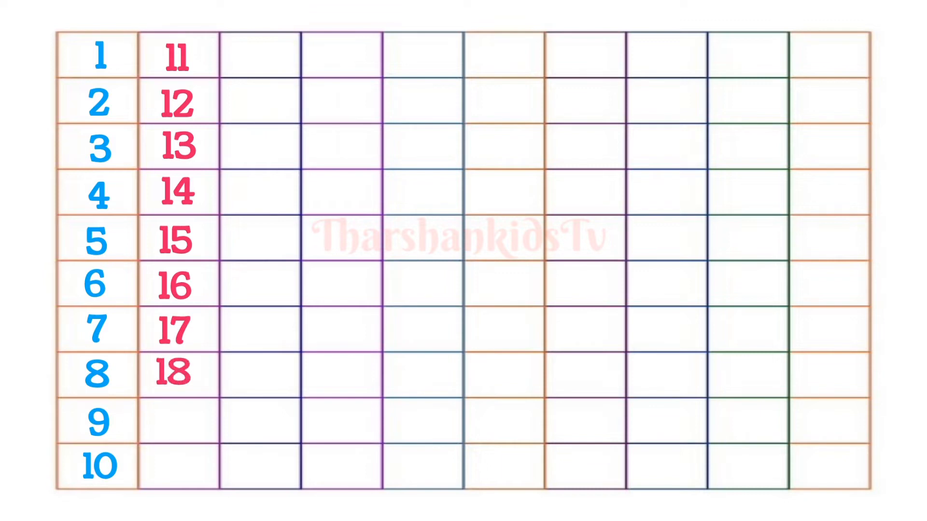
text(19)
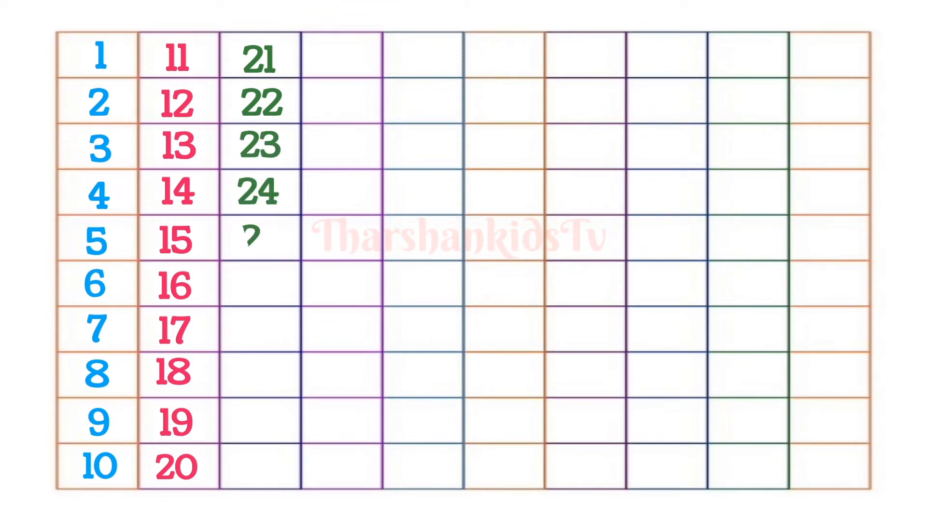
- Fill the third and fourth columns with the numbers 21 to 40
text(25)
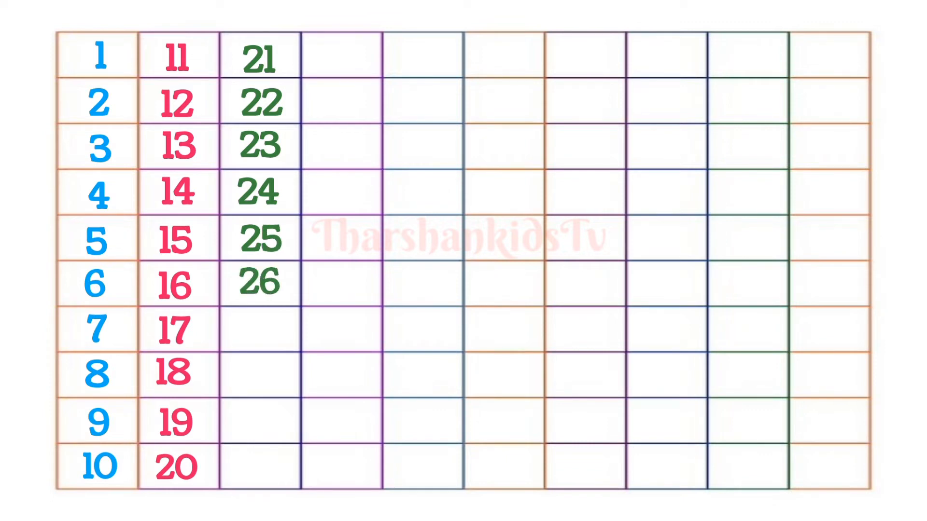
text(27)
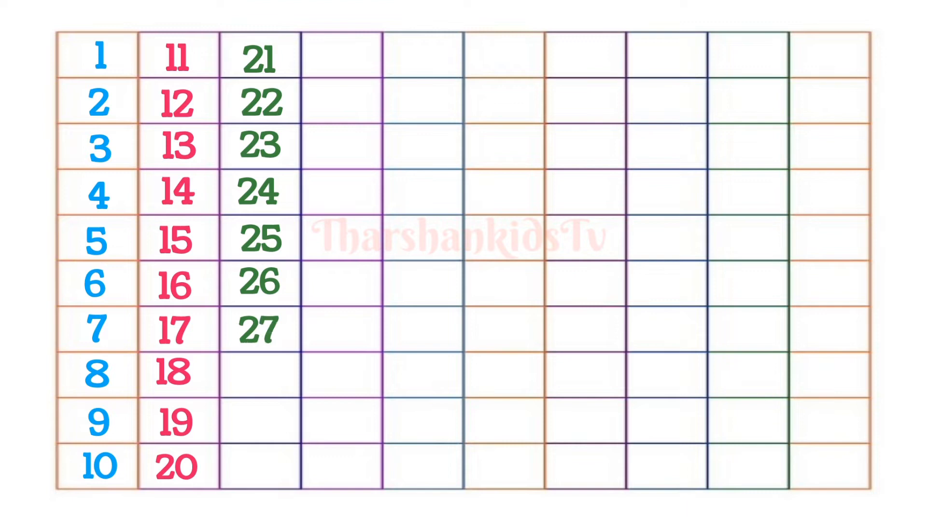
text(28)
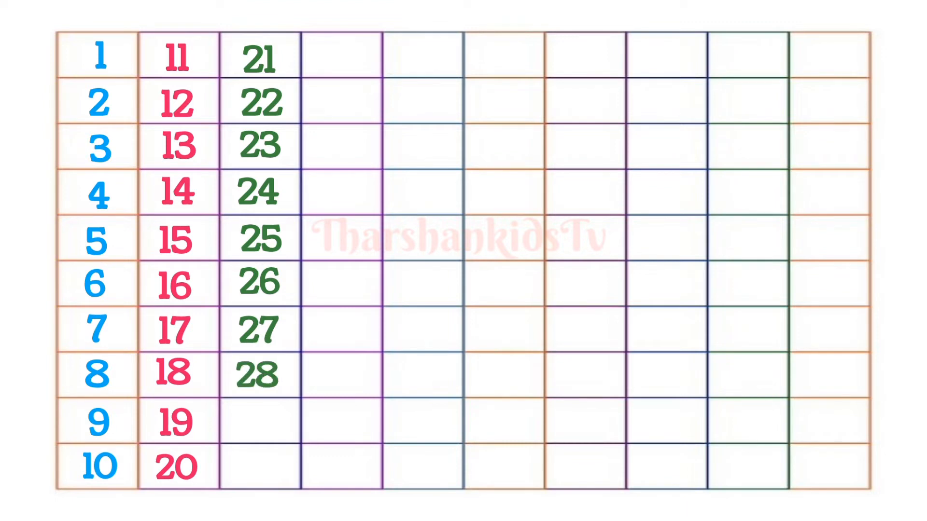
text(29)
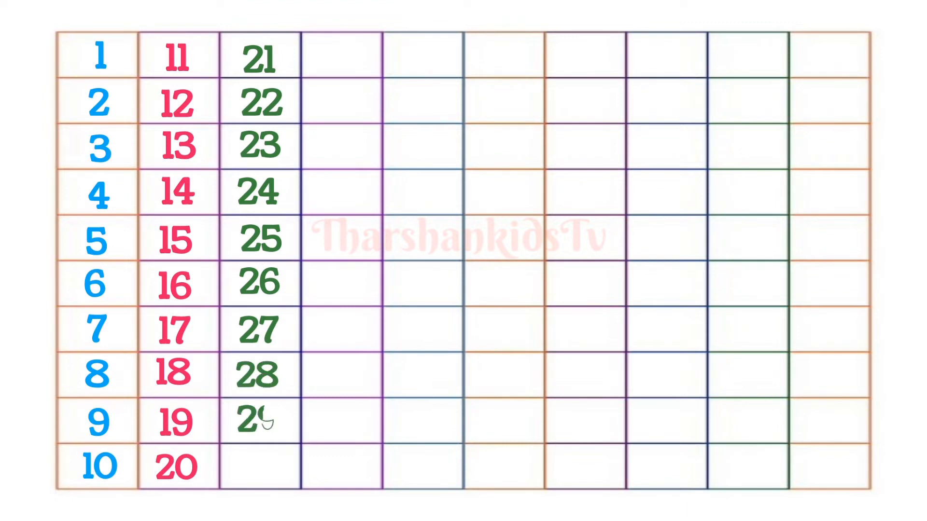
text(30)
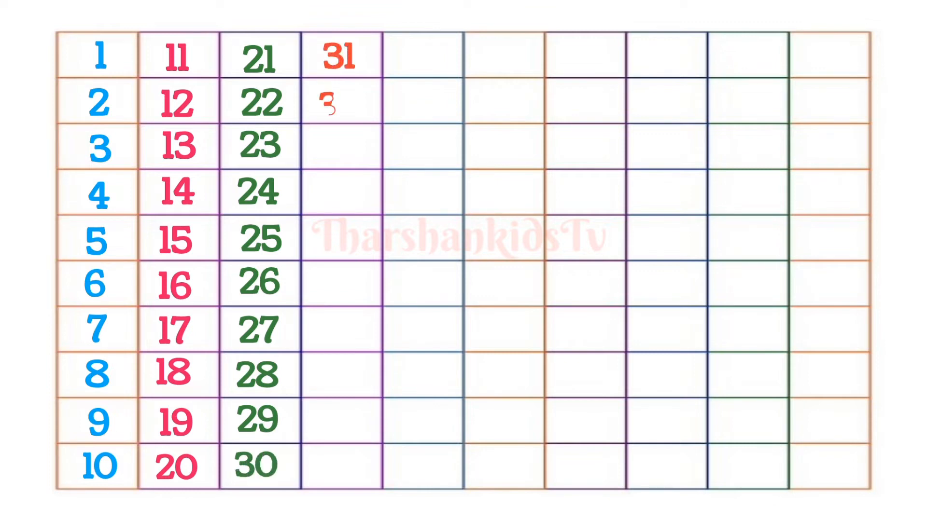
text(32)
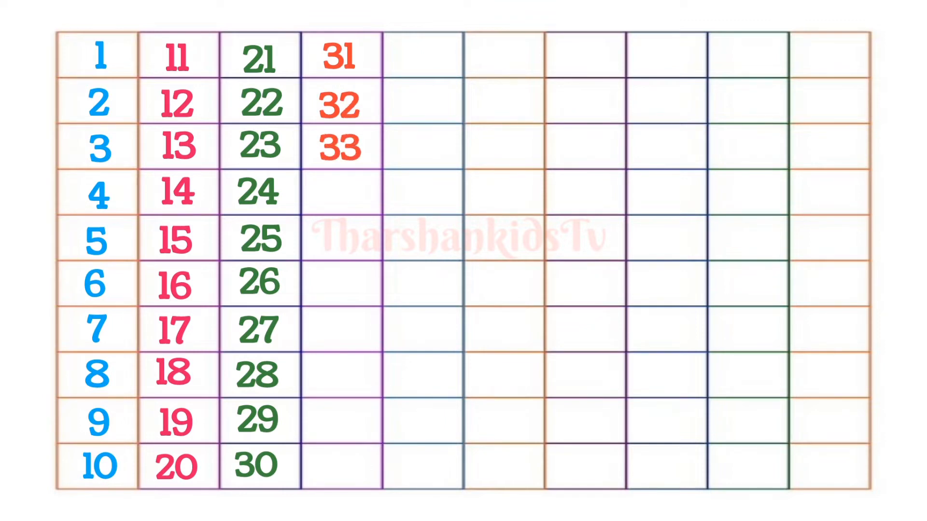
text(34)
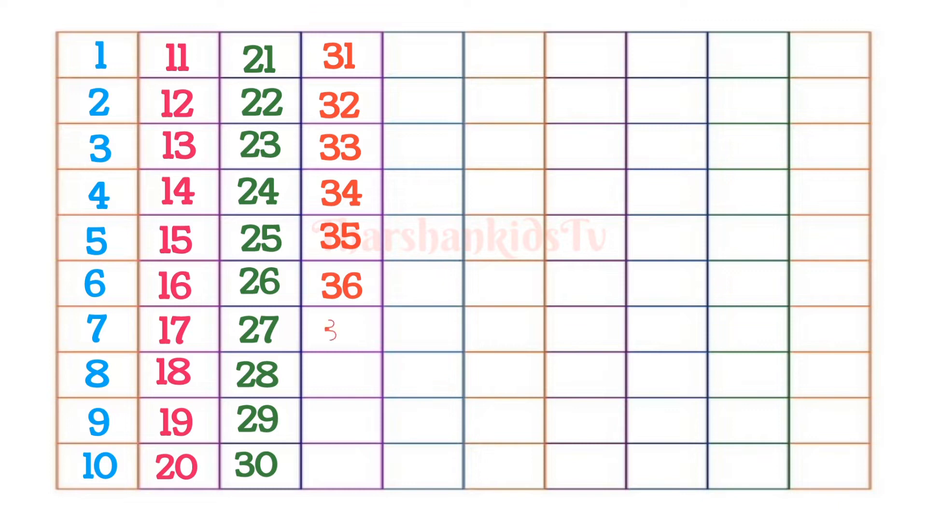
text(37)
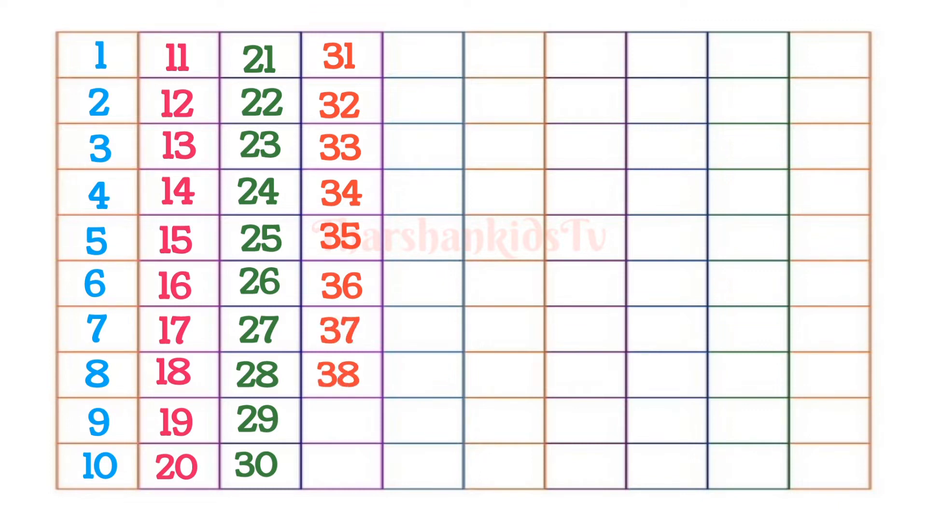
text(39)
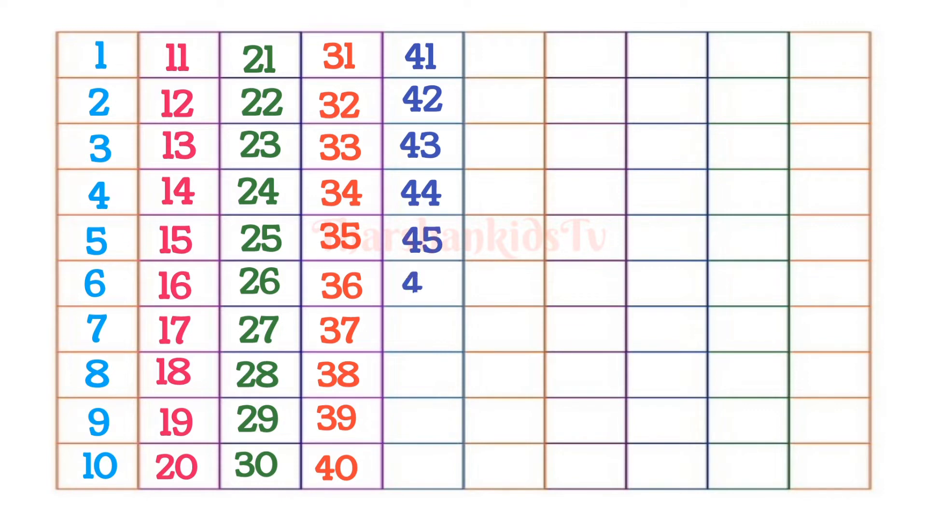
- Fill the fifth and sixth columns with the numbers 41 to 61
text(46)
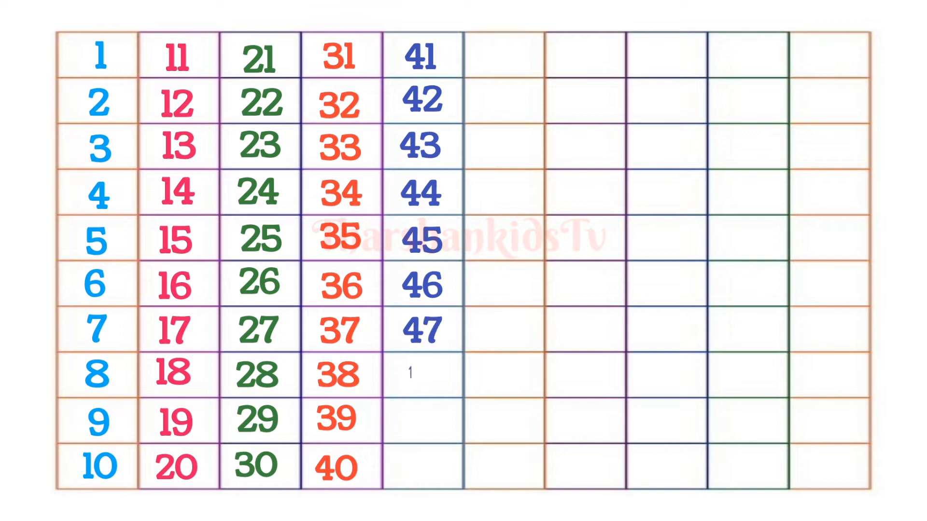
text(48)
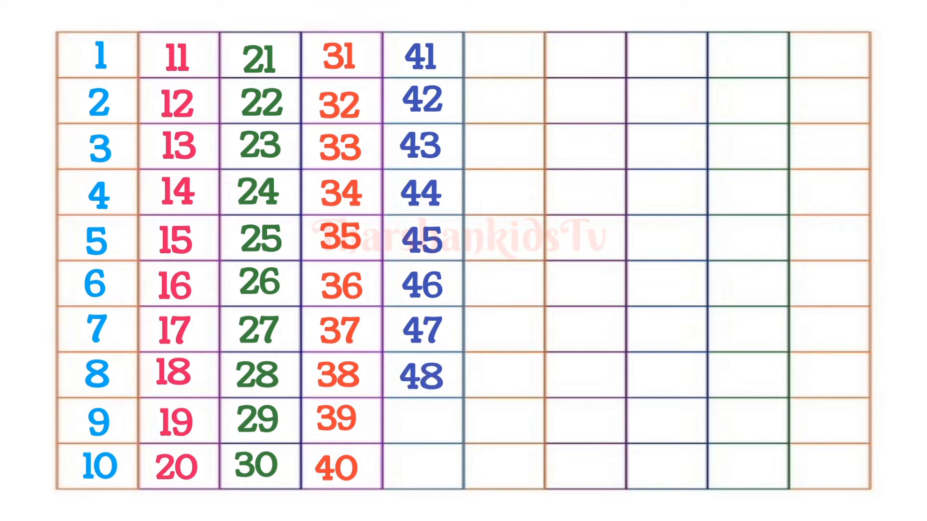
text(49)
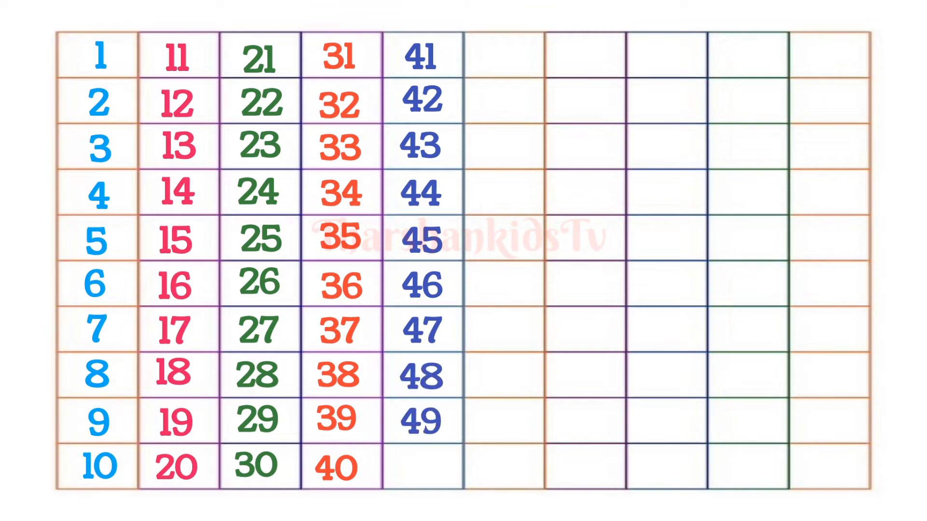
text(50)
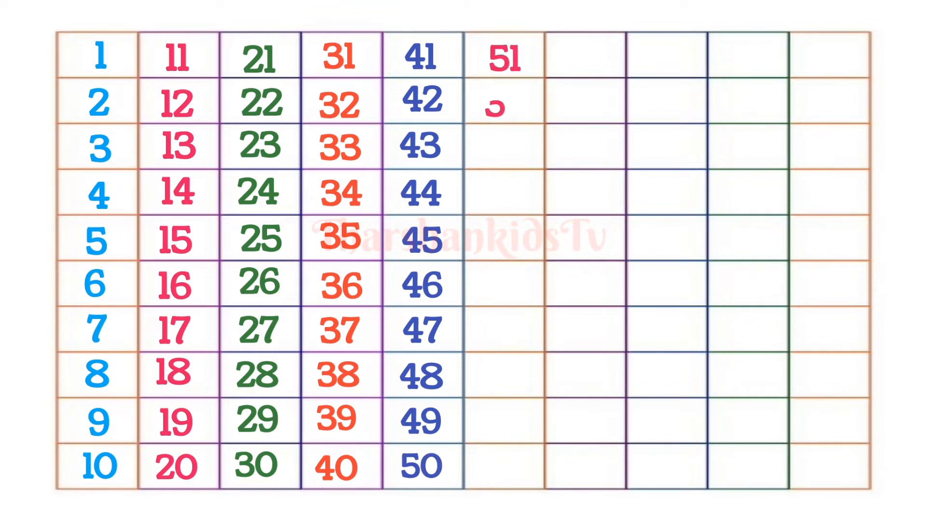
text(52)
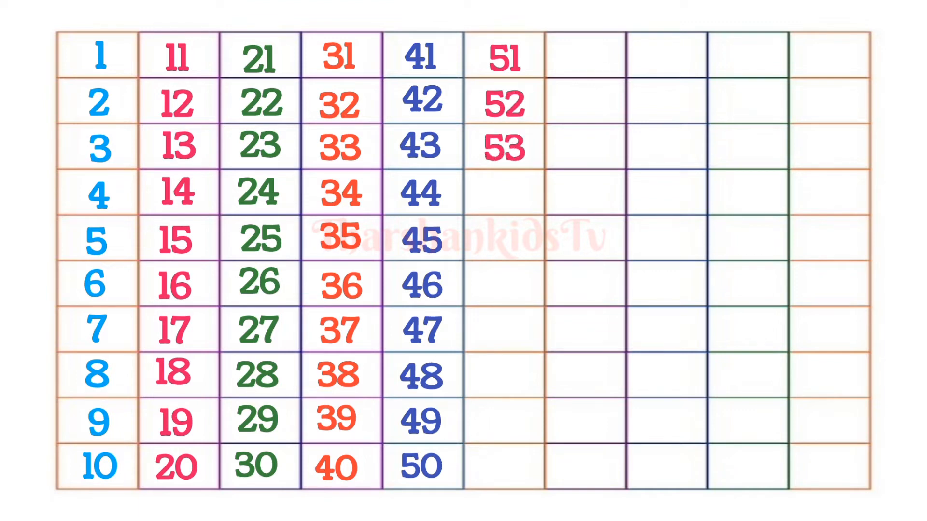
text(54)
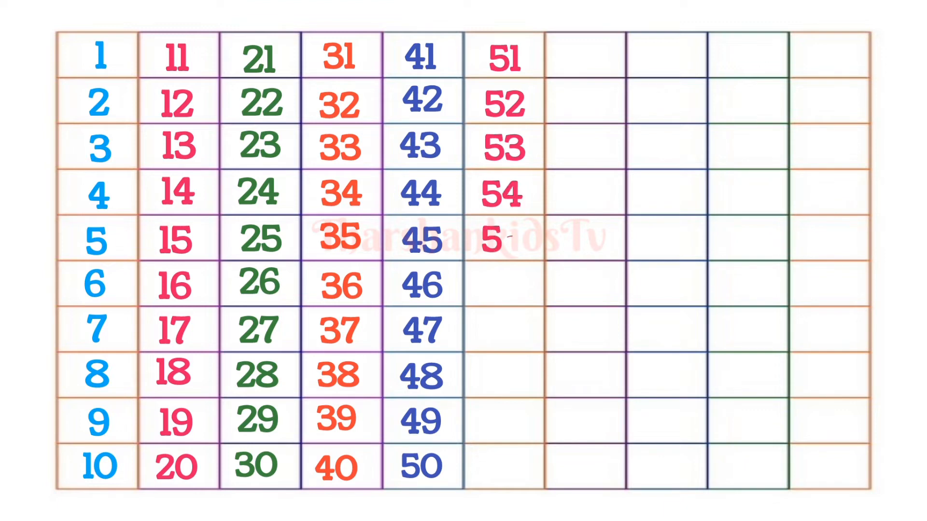
text(5)
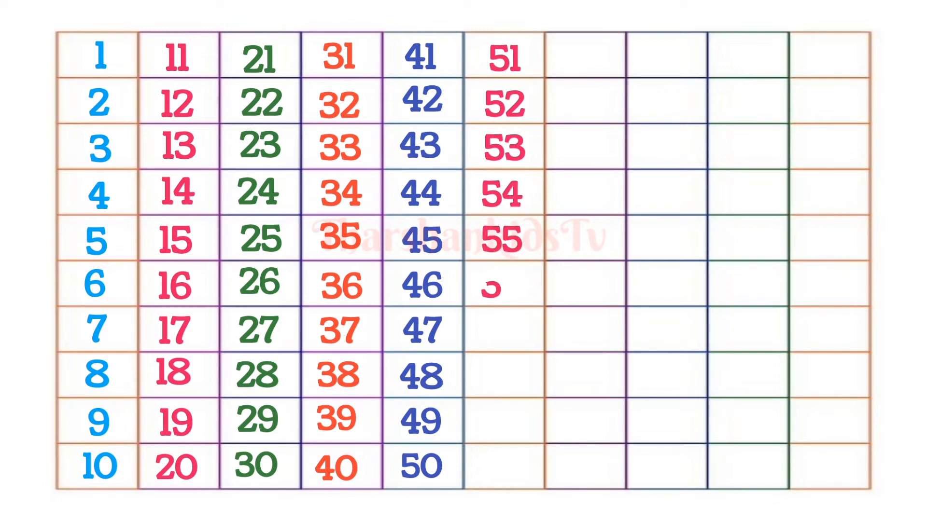
text(56)
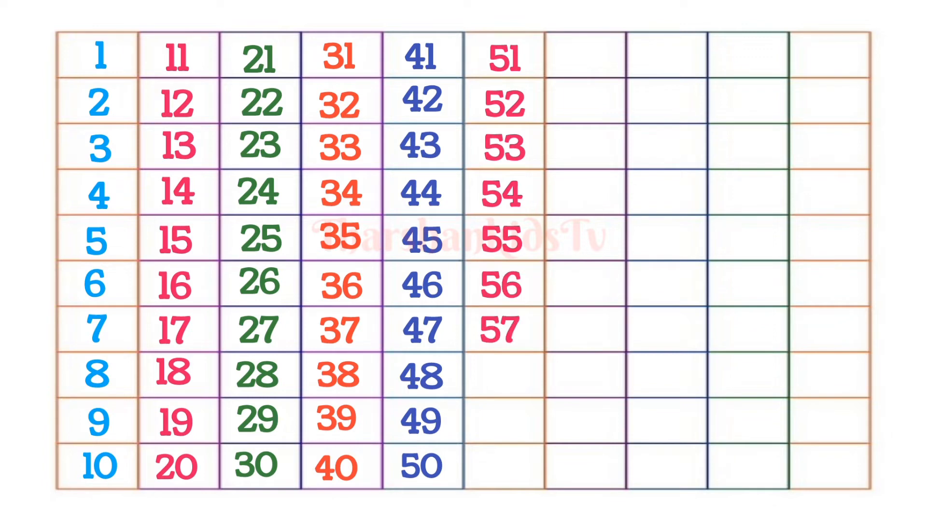
text(58)
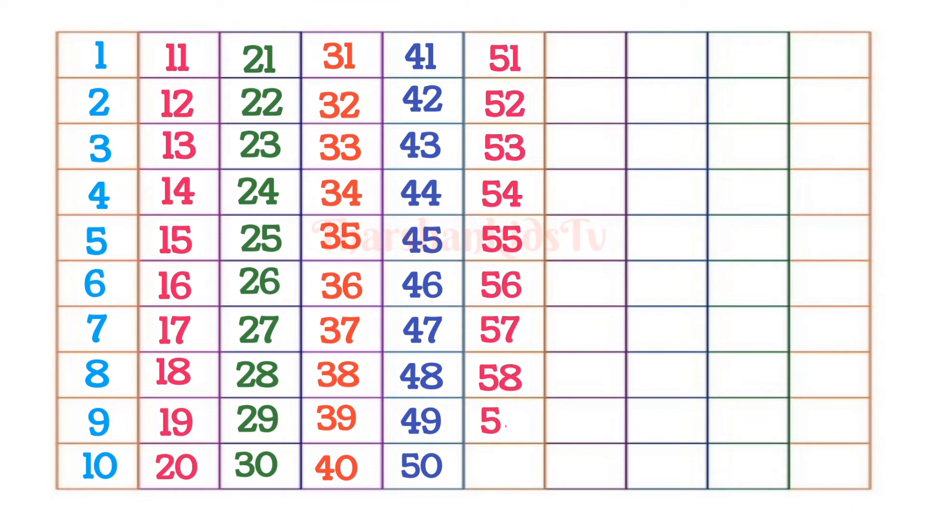
text(59)
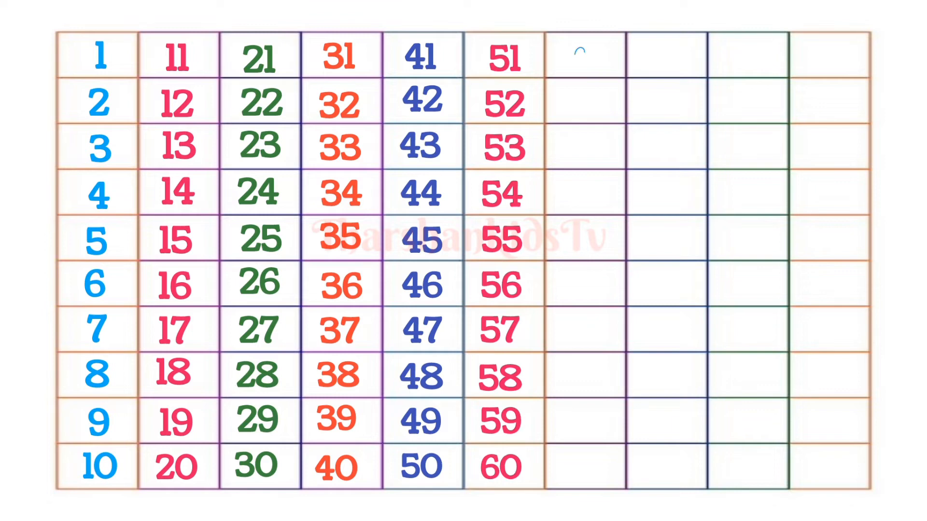
text(61)
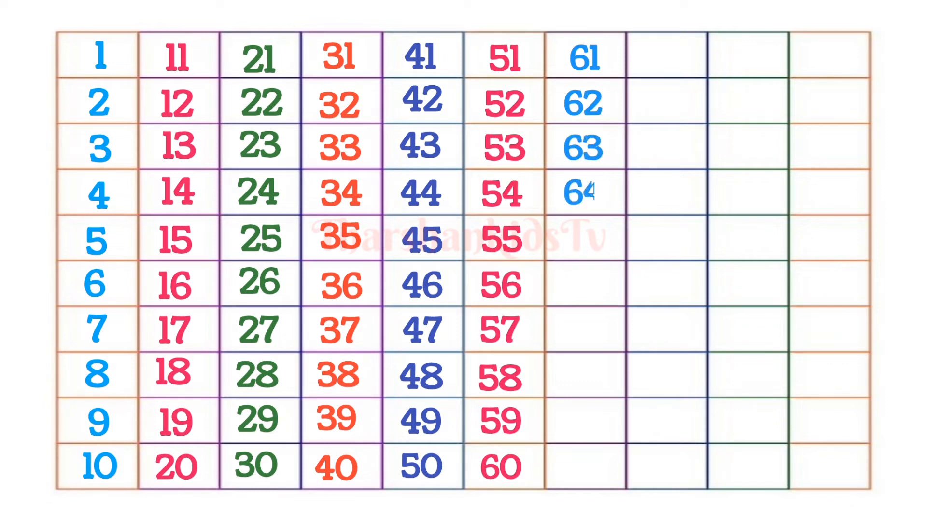
- Fill the seventh and eighth columns with the numbers 62 to 80
text(6)
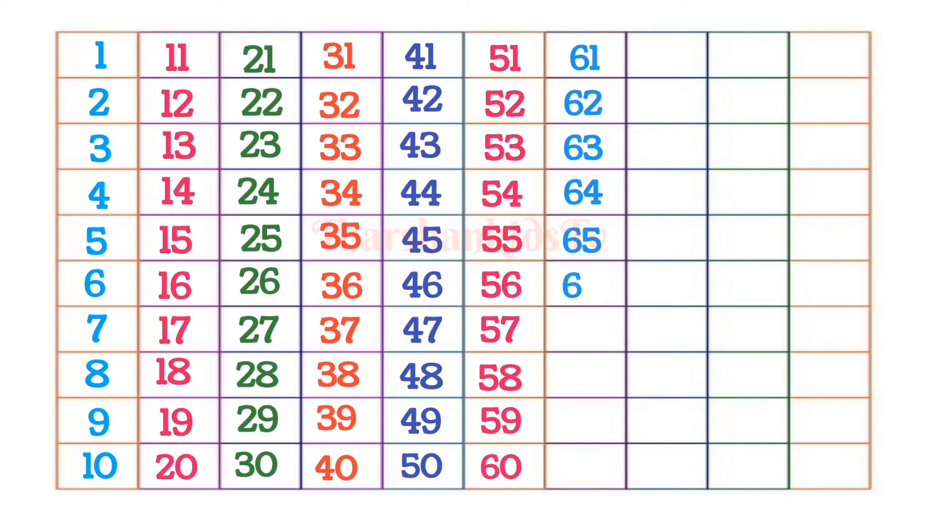
text(6)
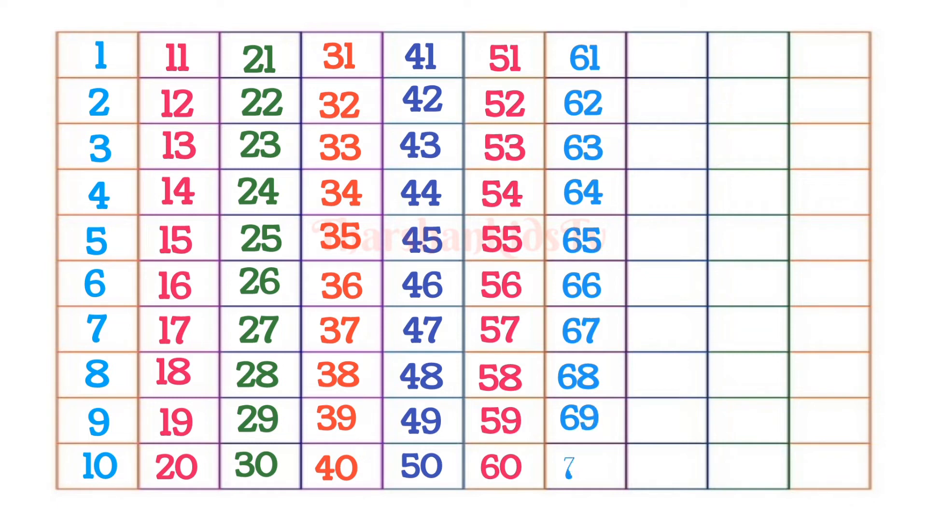
text(70)
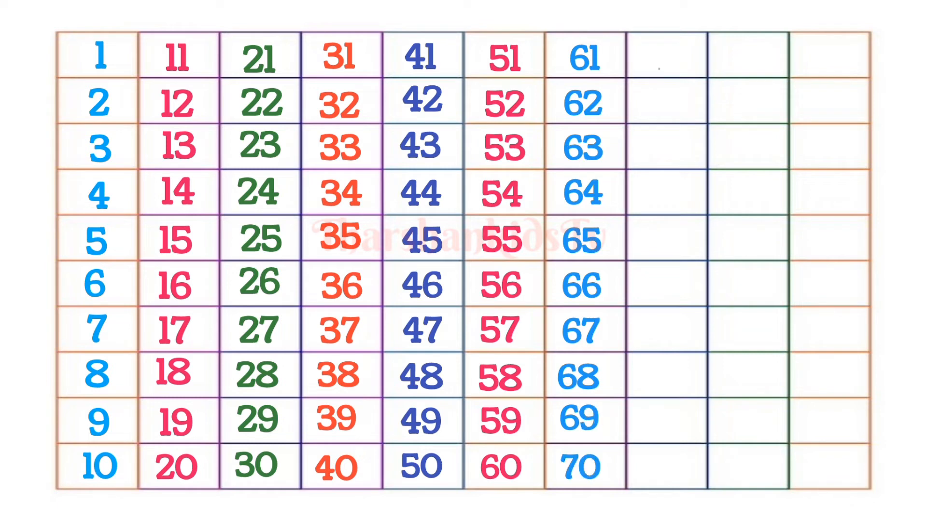
text(71)
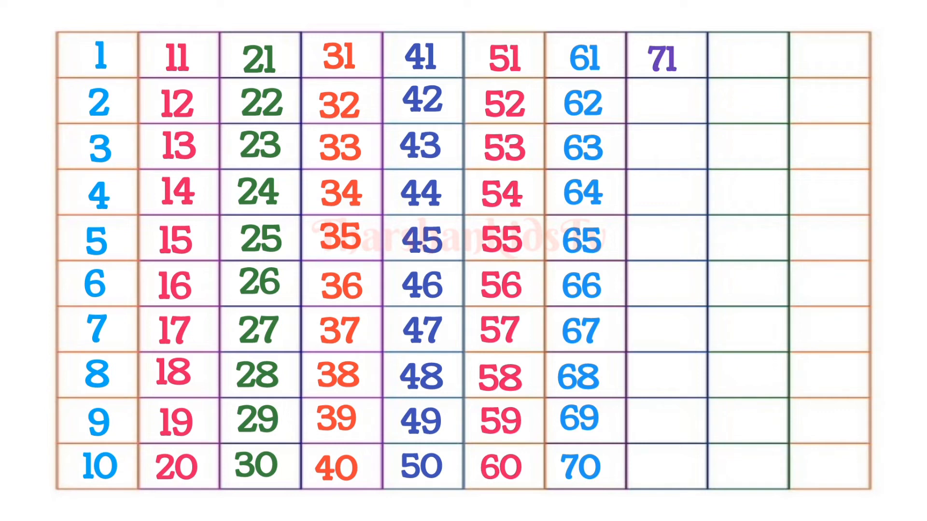
text(72)
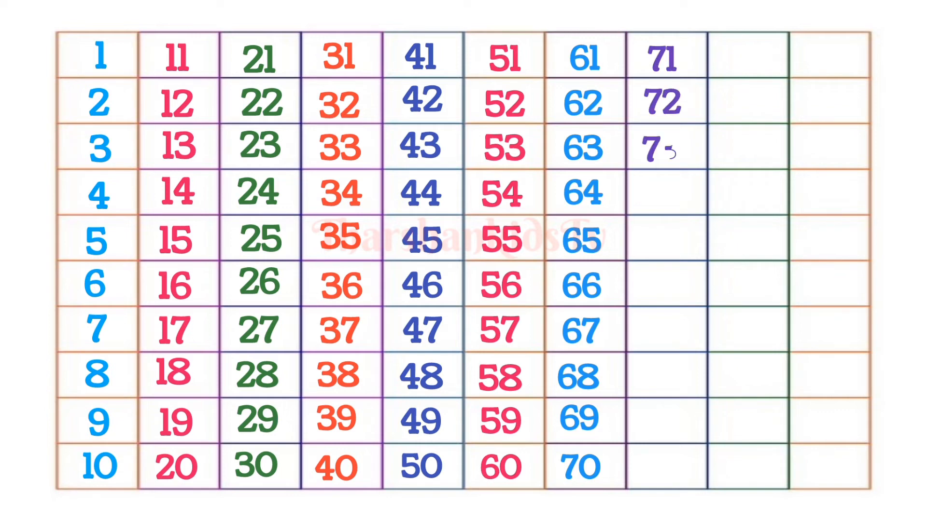
text(73)
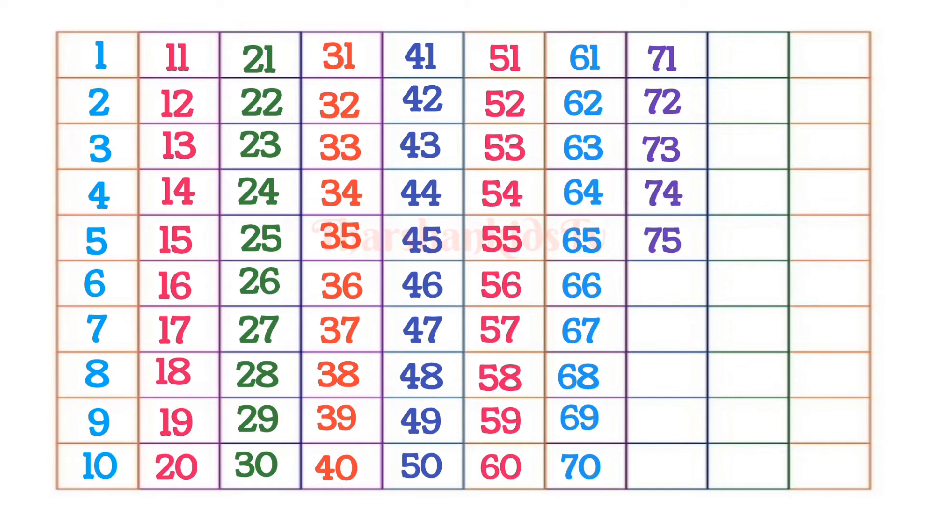
text(76)
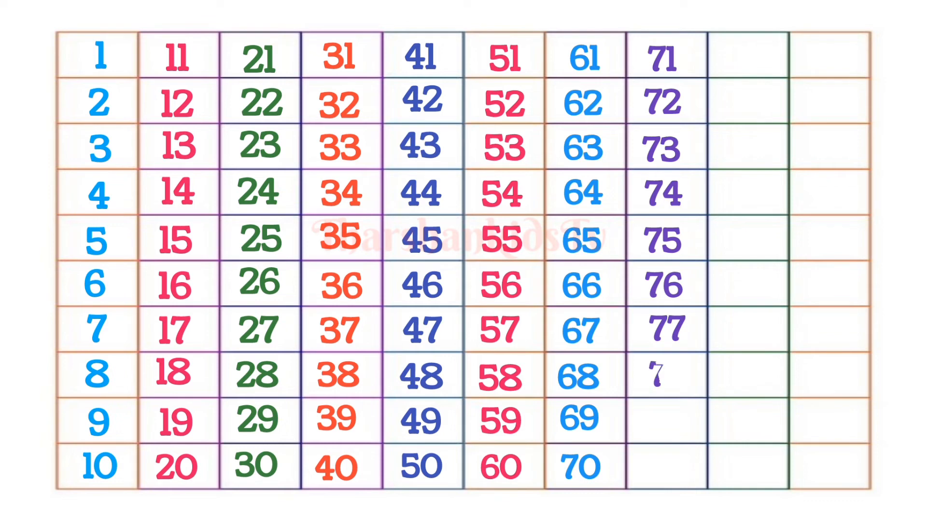
text(78)
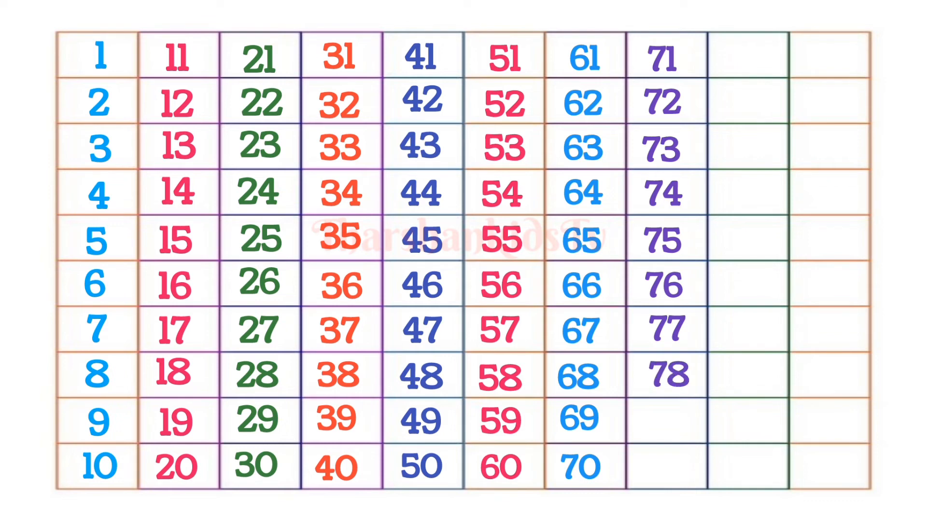
text(79)
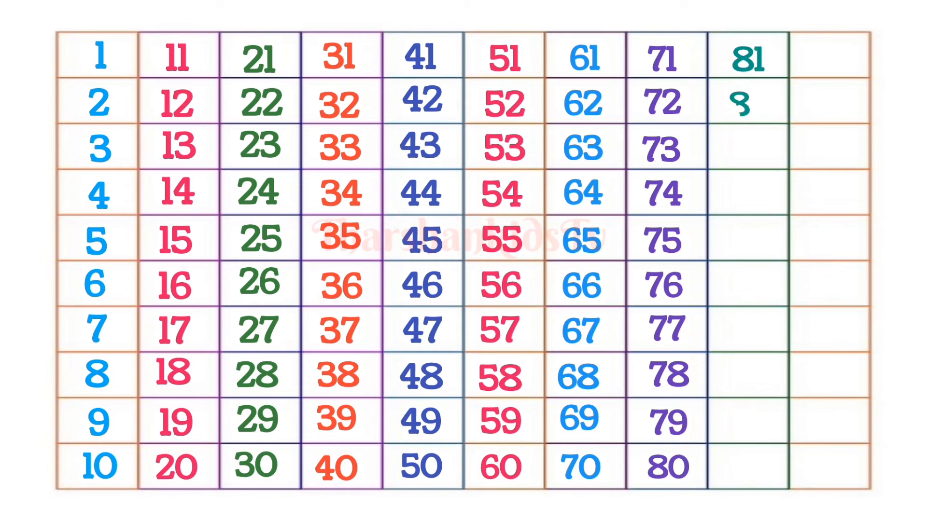
- Fill the last two columns with the numbers 81 to 100, completing the grid
text(82)
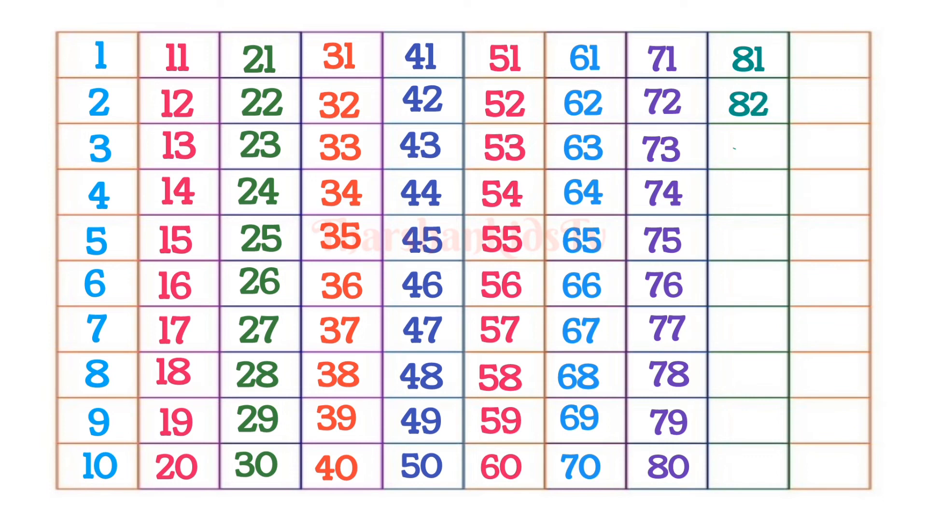
text(83)
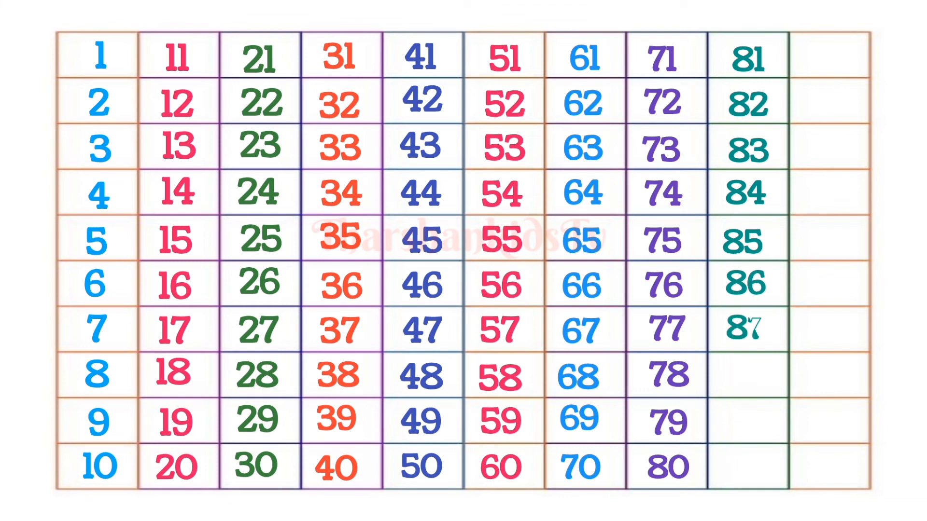
text(88)
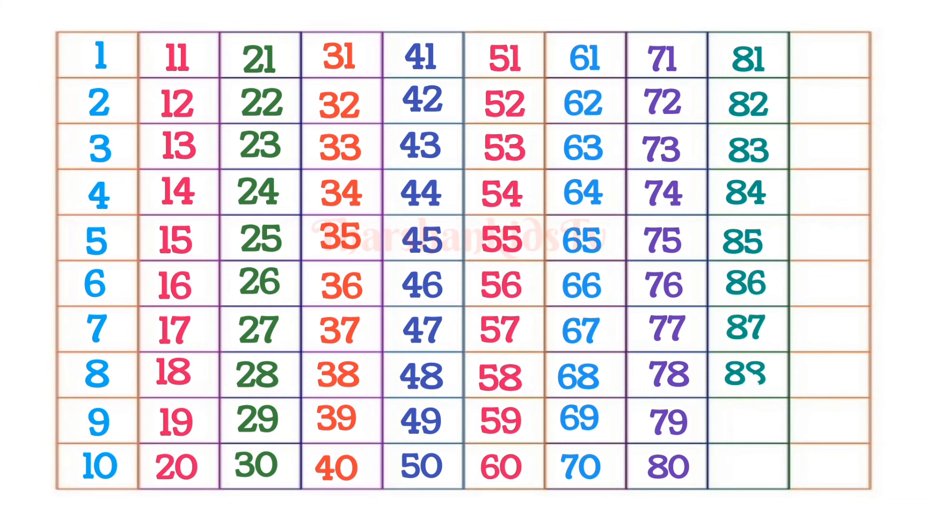
text(8)
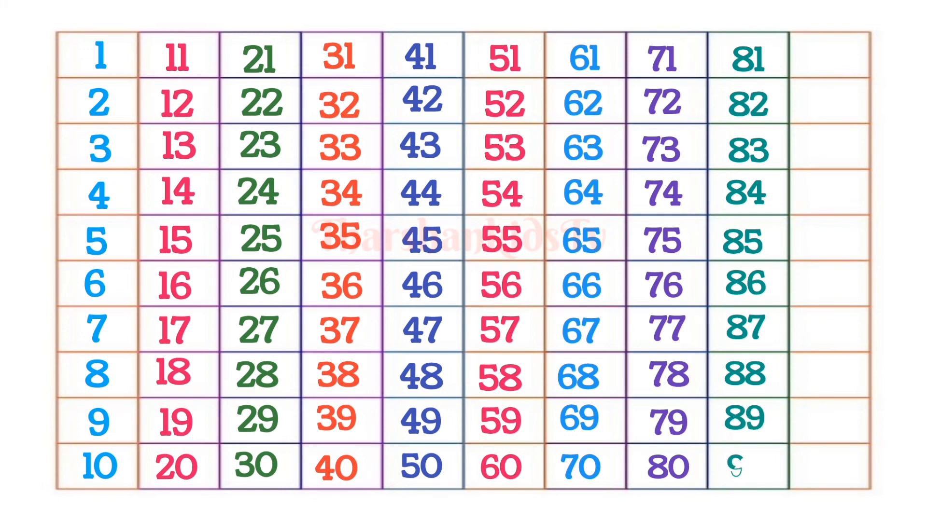
text(90)
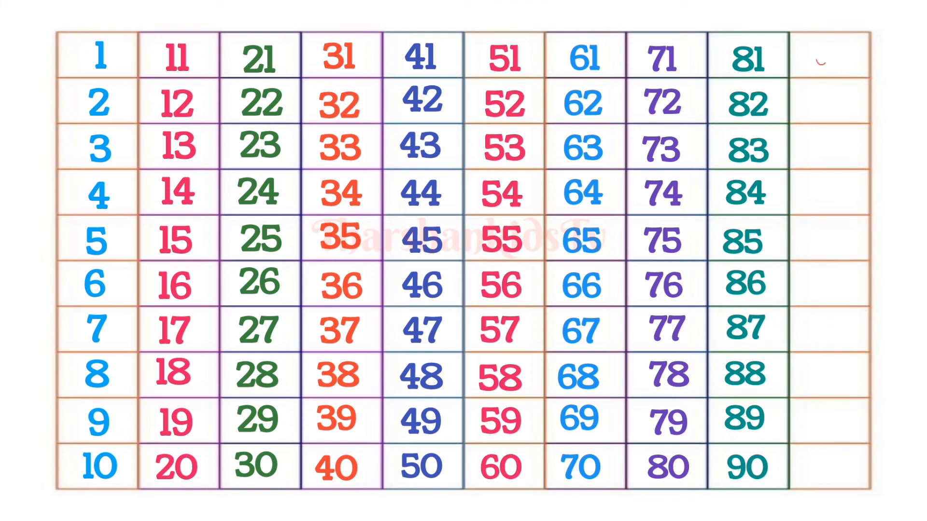
text(91)
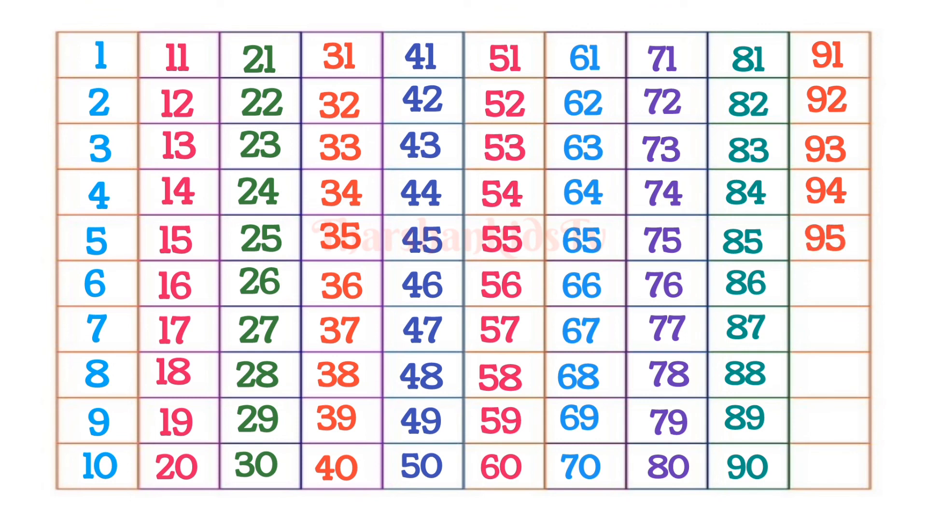
text(96)
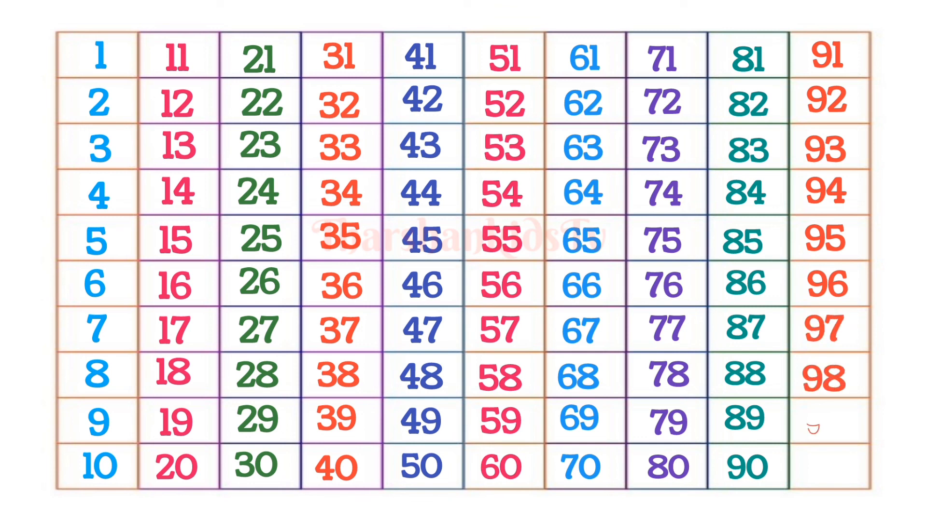
text(99)
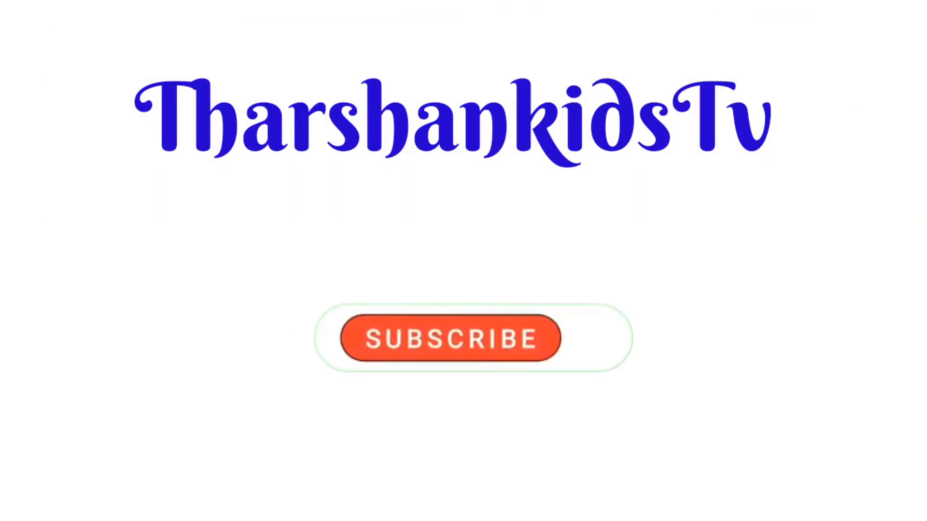
- Subscribe to the channel on the closing TharshankidsTv end screen
click(450, 338)
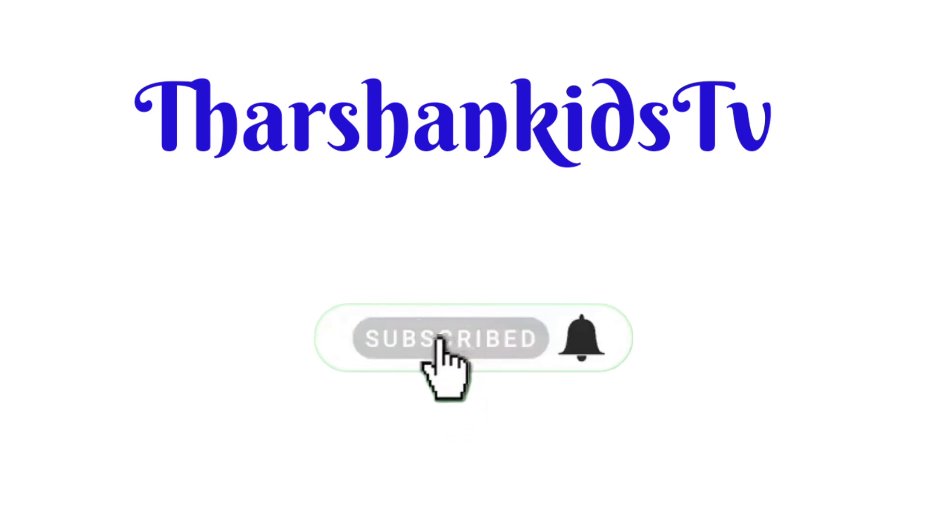